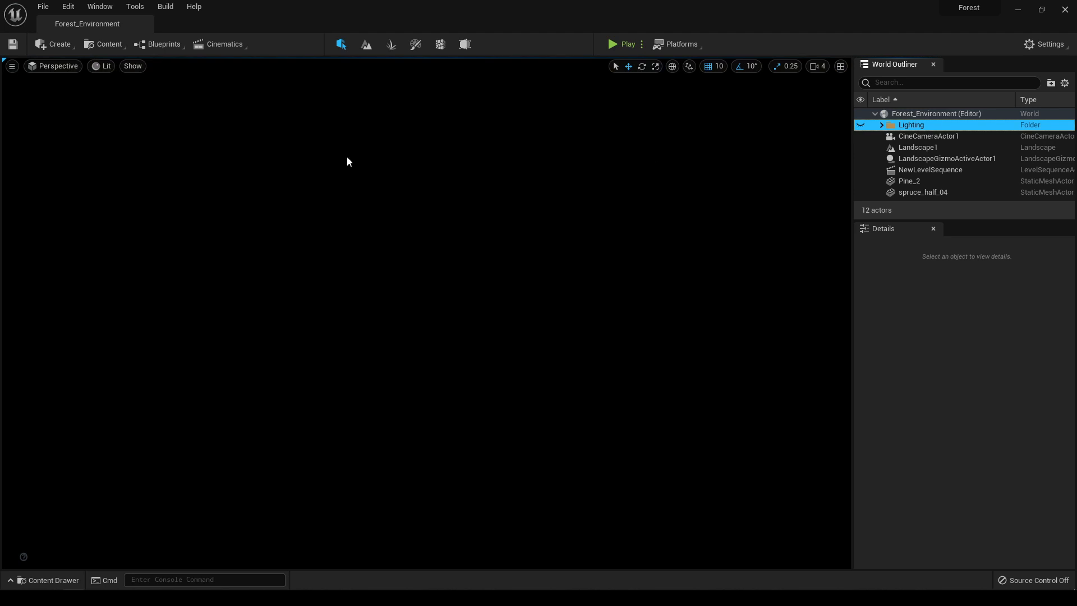
mouse_move(534, 174)
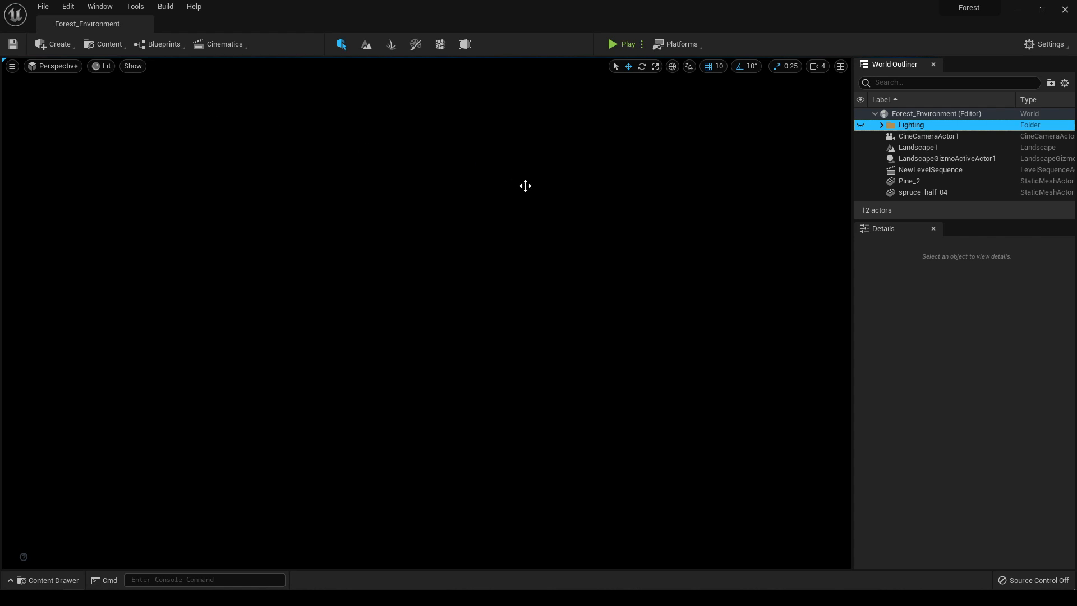
Step: Show the Create list of light types available for the unlit forest level
left_click(59, 44)
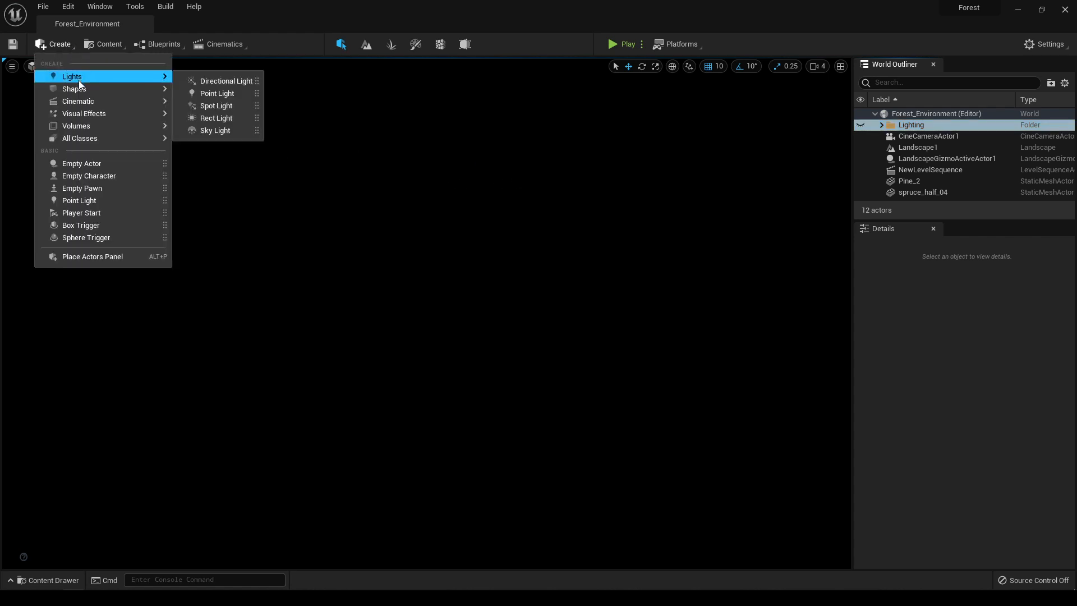
mouse_move(225, 81)
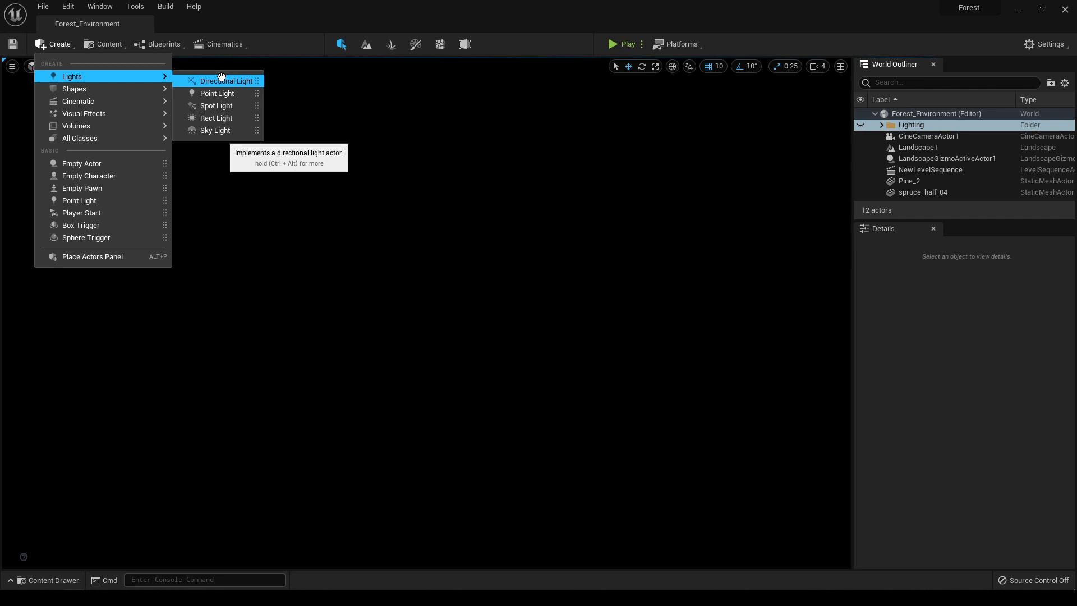
Step: Add a Directional Light and enable its Atmosphere Sun Light option
left_click(227, 81)
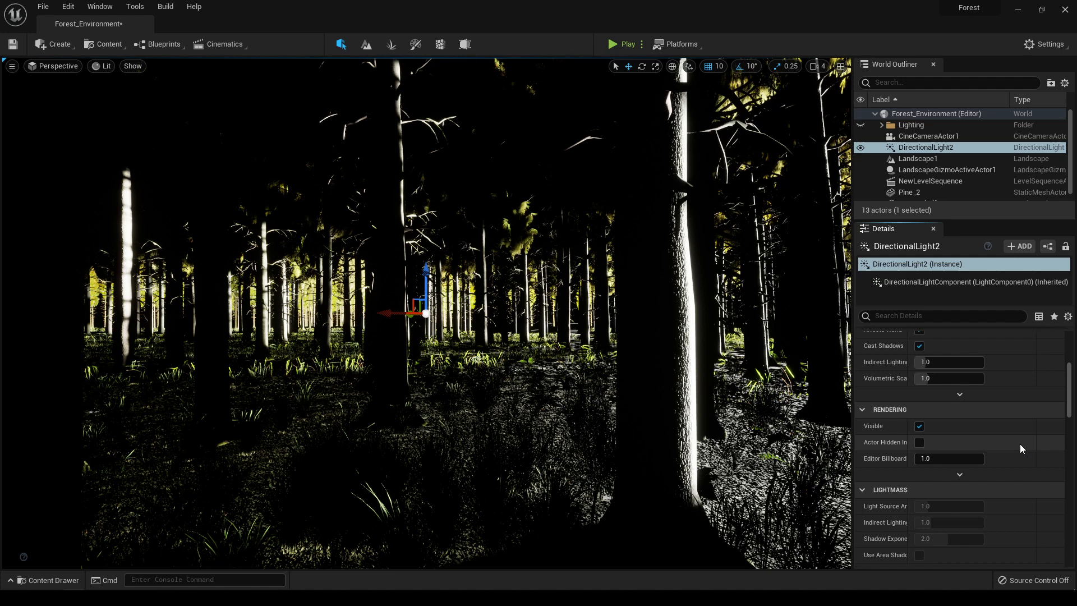
scroll("down", 3)
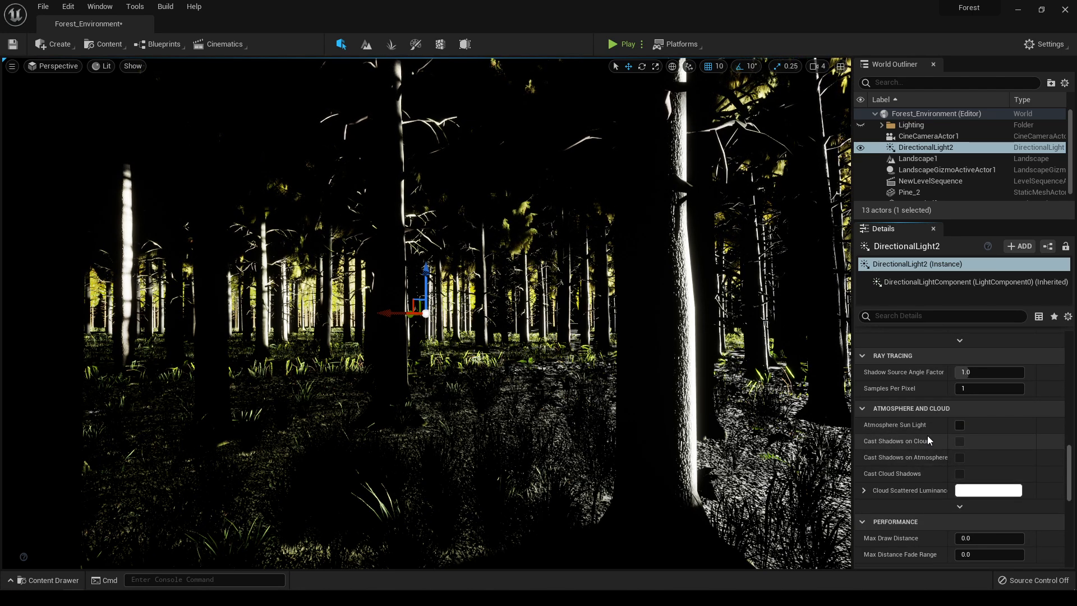
left_click(959, 424)
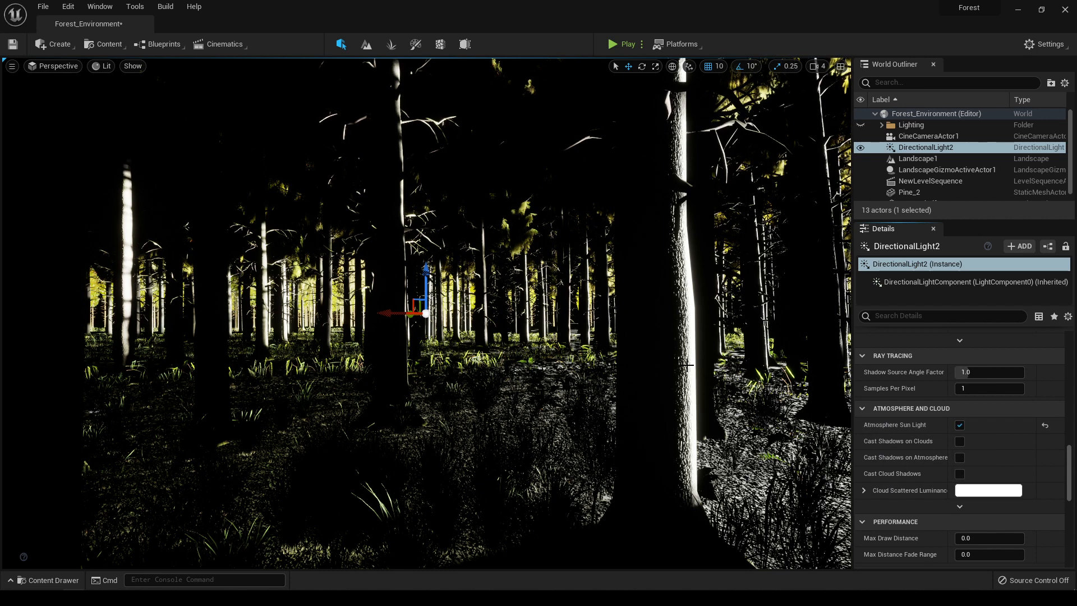
scroll("down", 3)
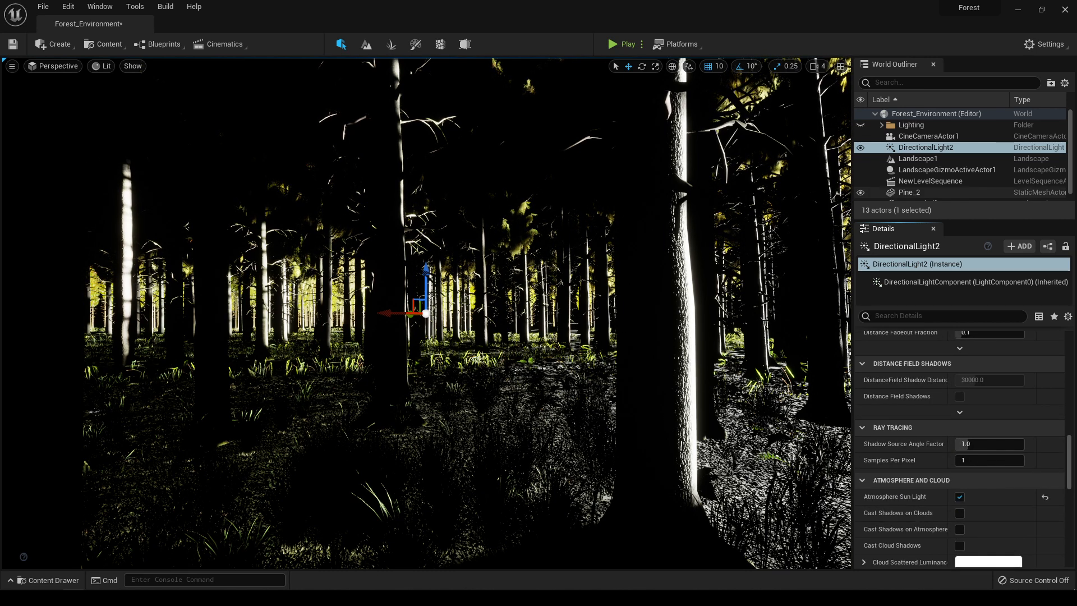
left_click(56, 44)
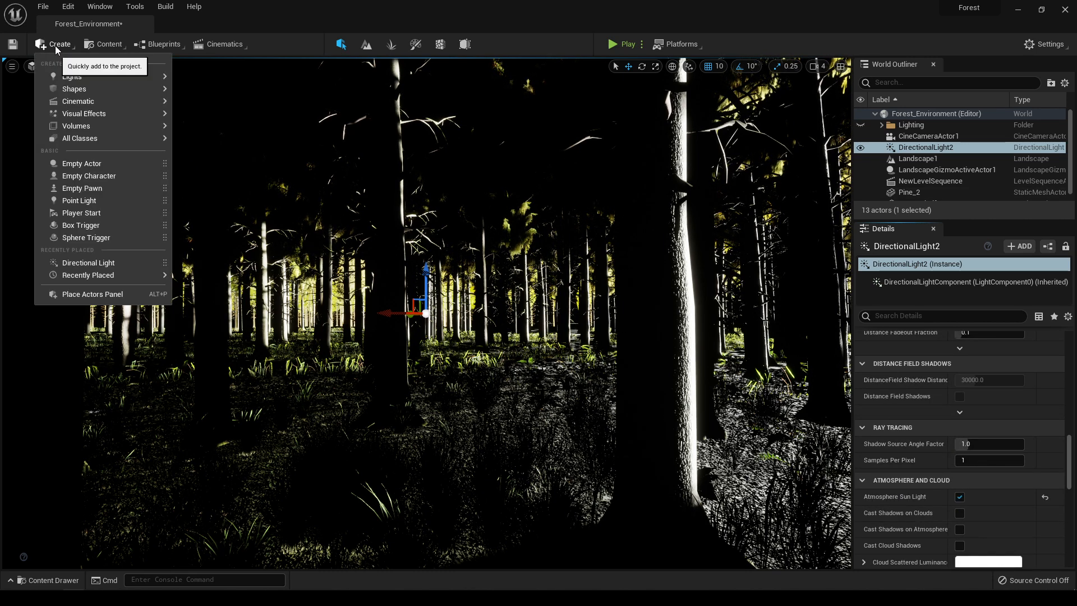
mouse_move(72, 76)
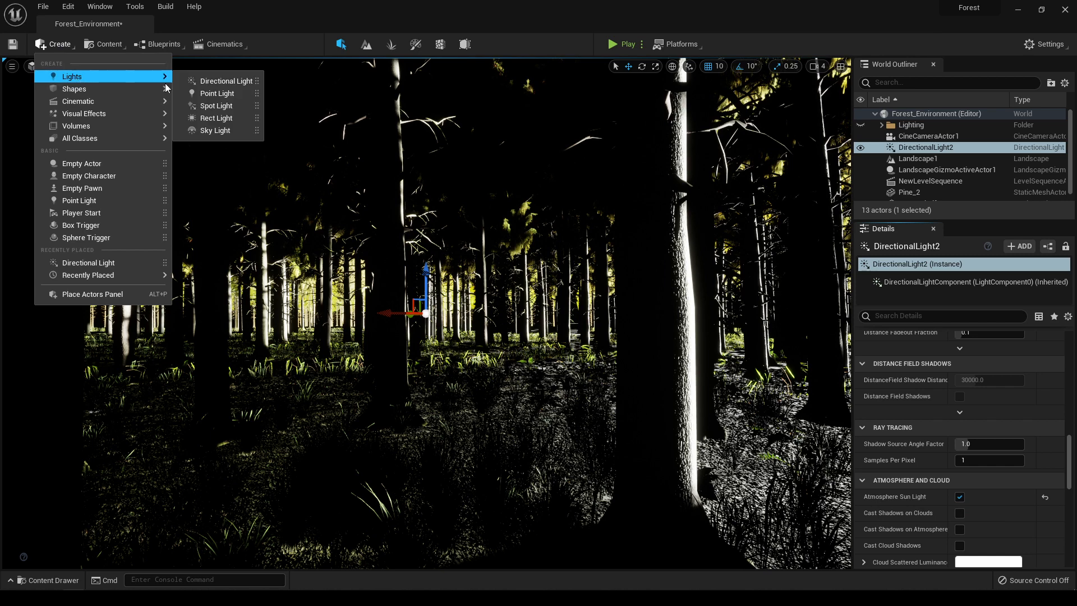
Step: Add a Sky Light and try its Real Time Capture toggle
left_click(213, 130)
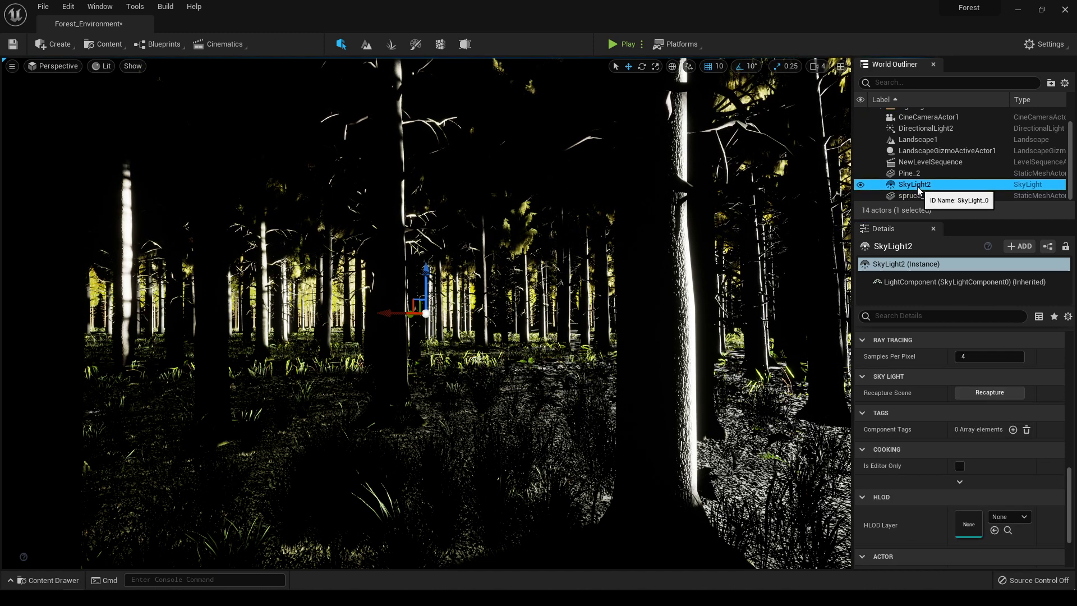
scroll("down", 3)
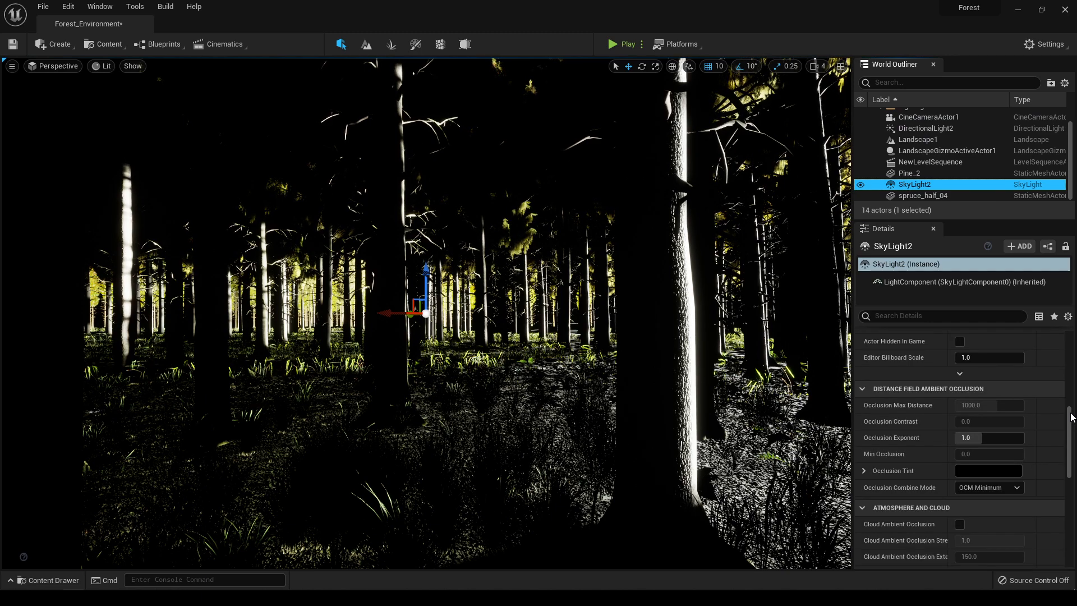
scroll("up", 3)
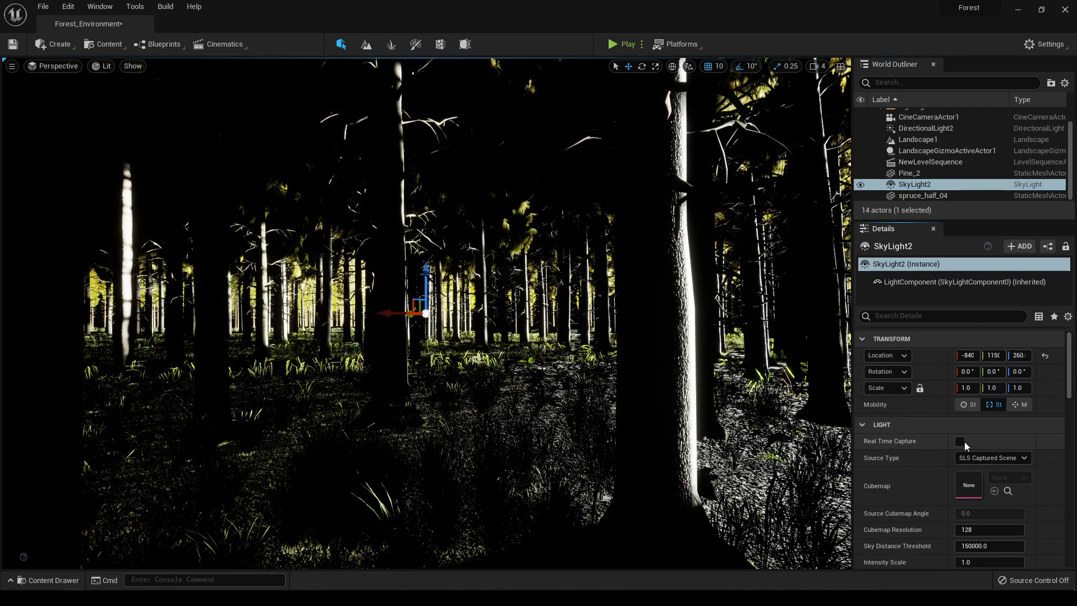
left_click(959, 441)
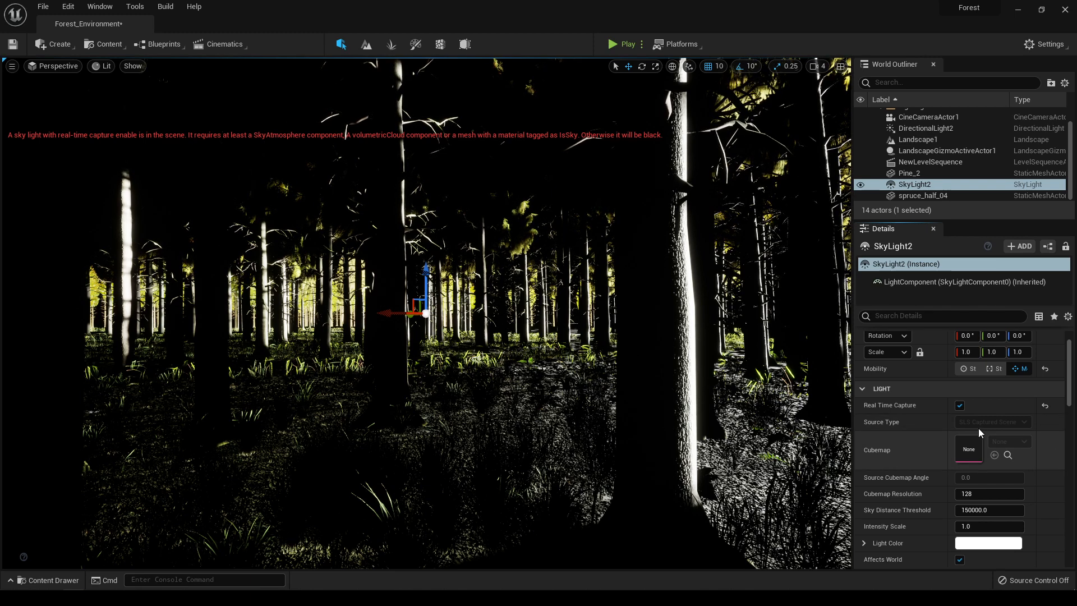
left_click(960, 405)
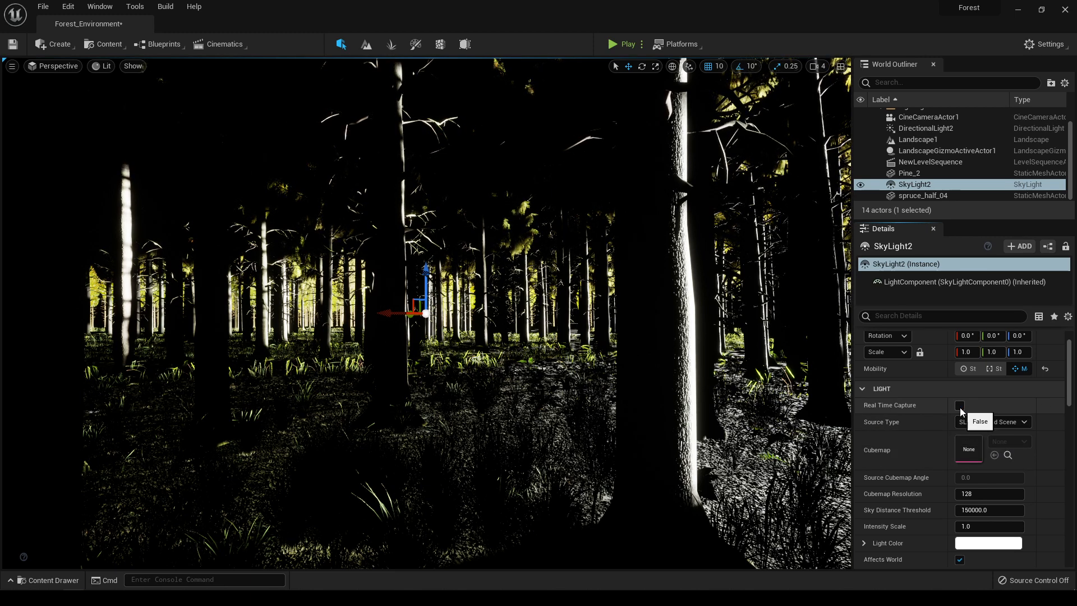
Step: Leave the sky light source as SLS Captured Scene with Real Time Capture enabled
left_click(990, 422)
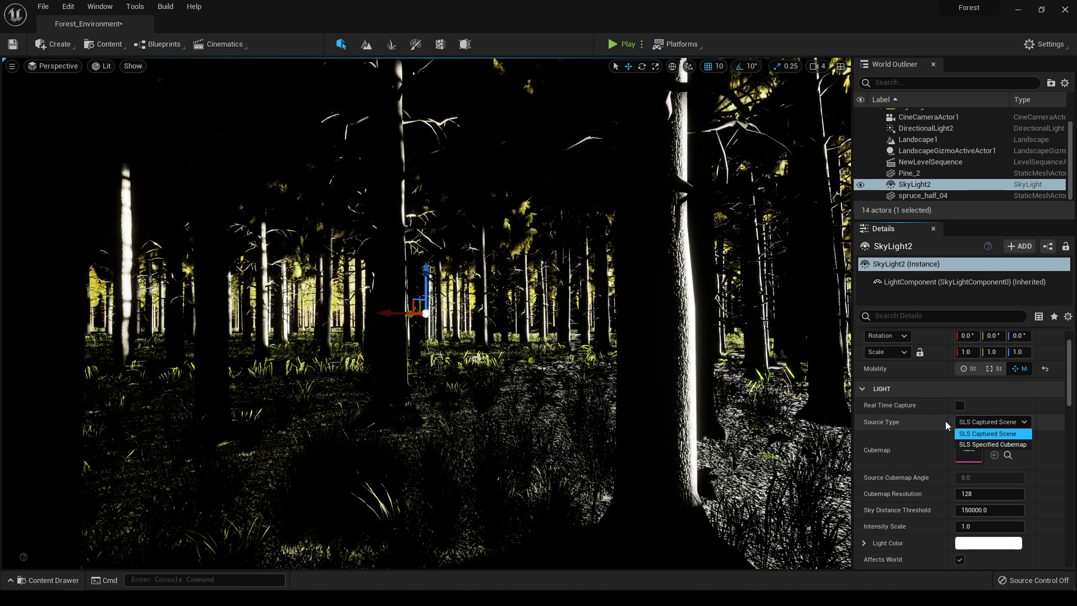
mouse_move(991, 444)
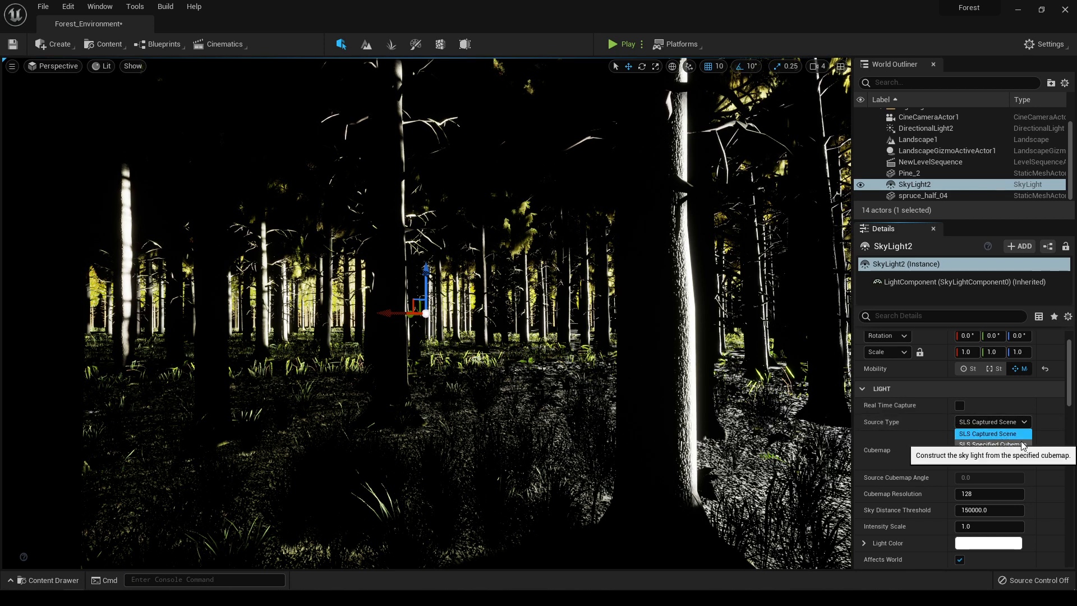
left_click(990, 444)
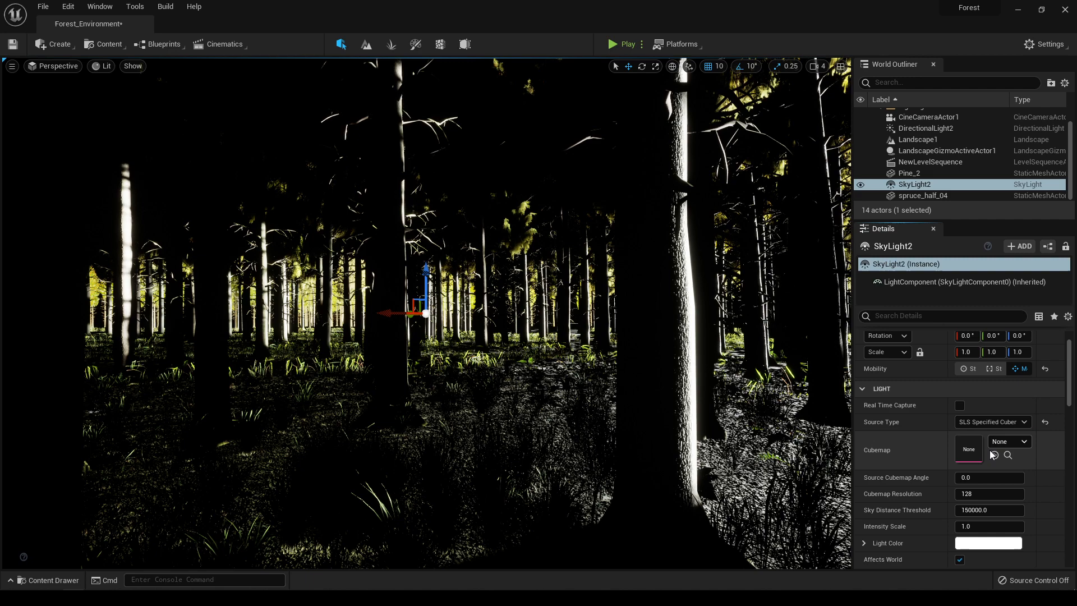
left_click(1023, 441)
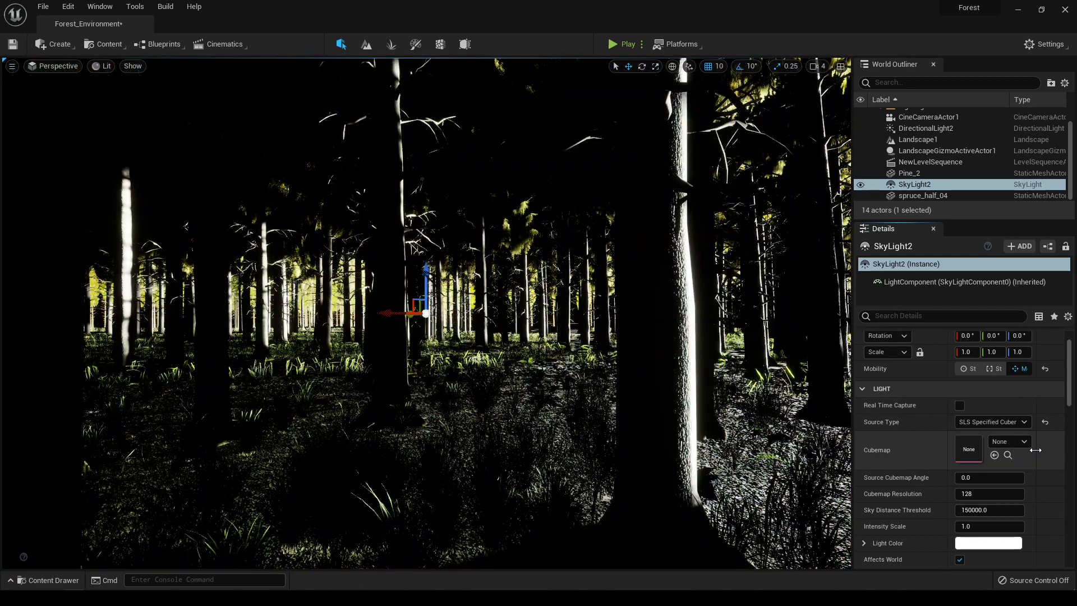
left_click(992, 422)
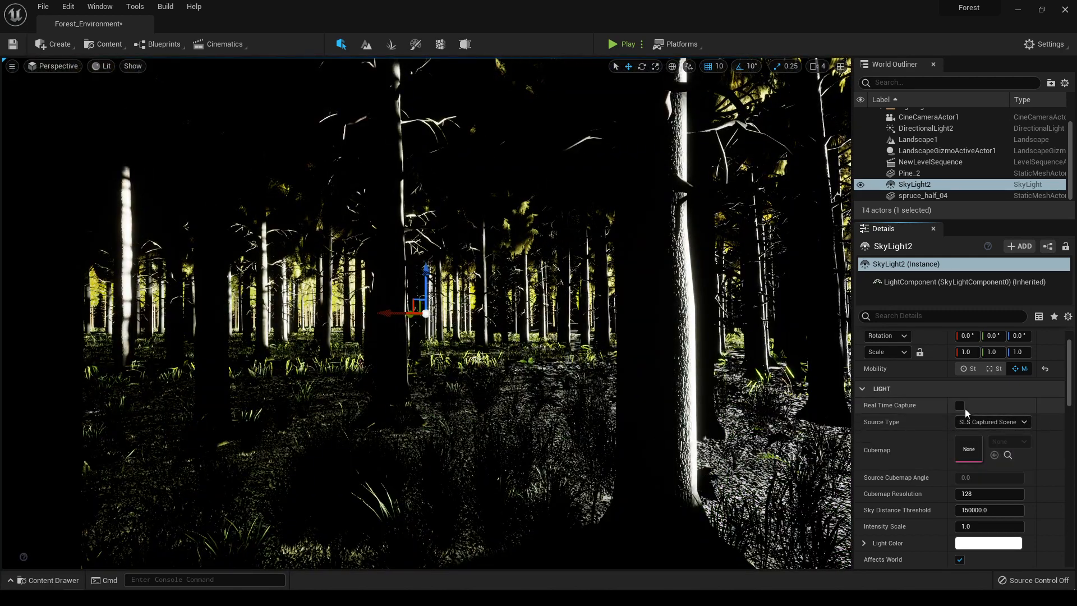
left_click(959, 405)
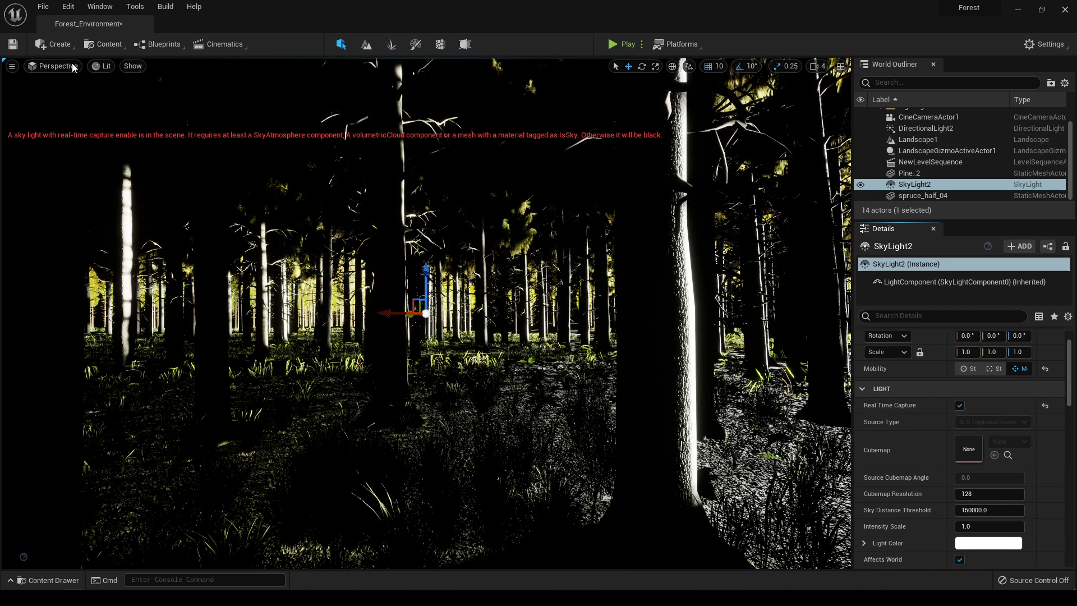
Step: Add a Sky Atmosphere so the sky light captures daylight over the forest
left_click(58, 44)
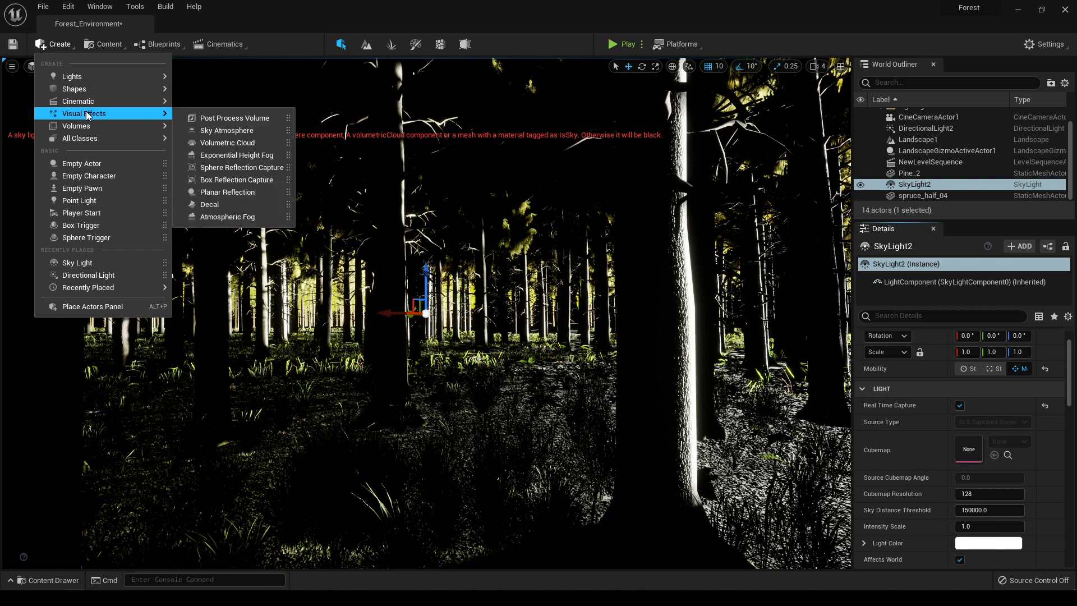
mouse_move(230, 131)
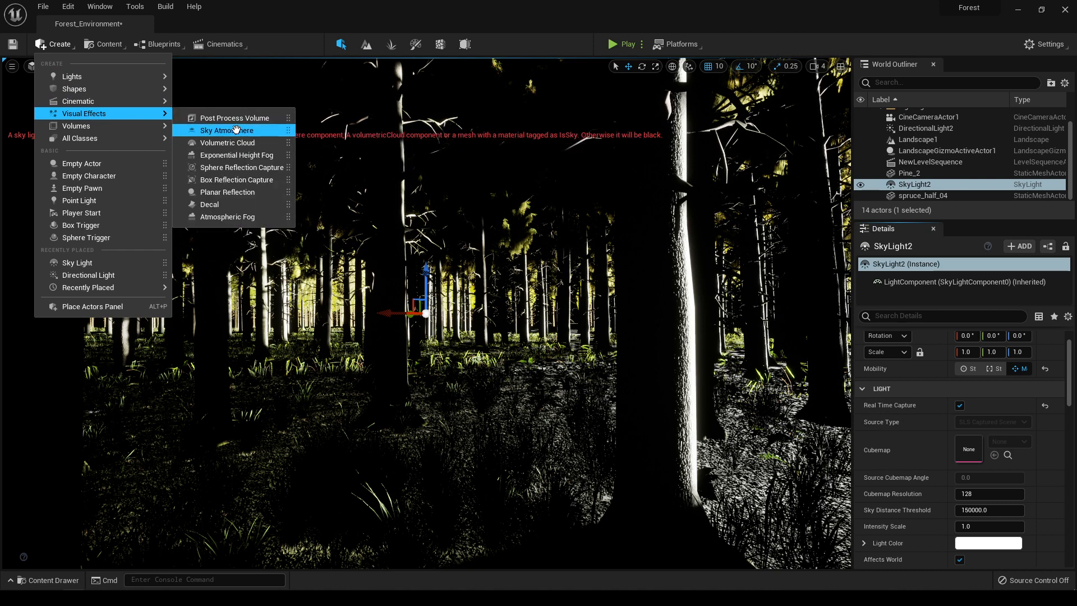
left_click(230, 130)
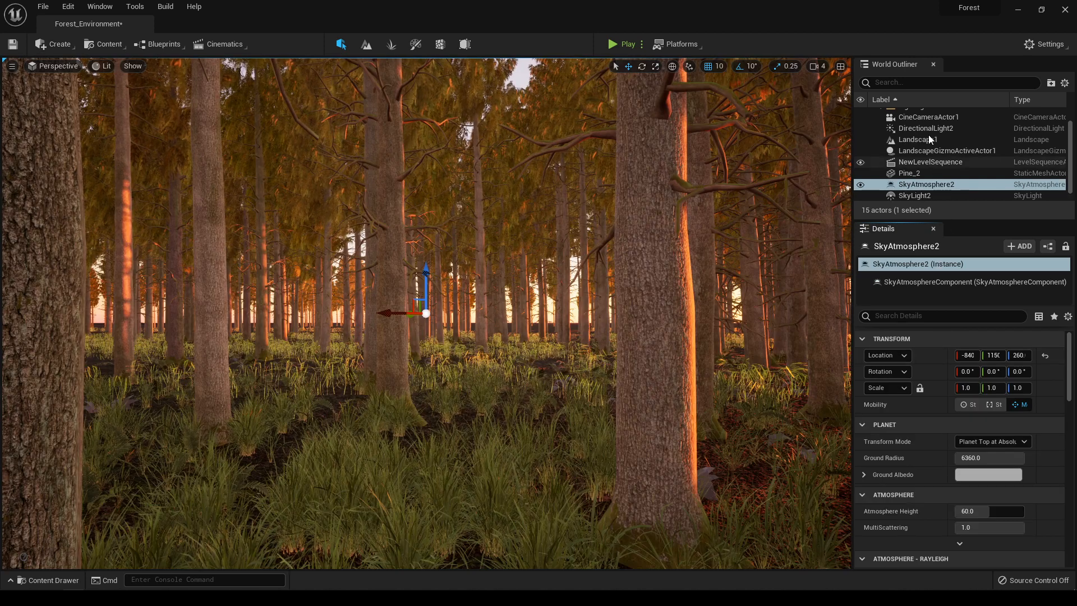
left_click(926, 128)
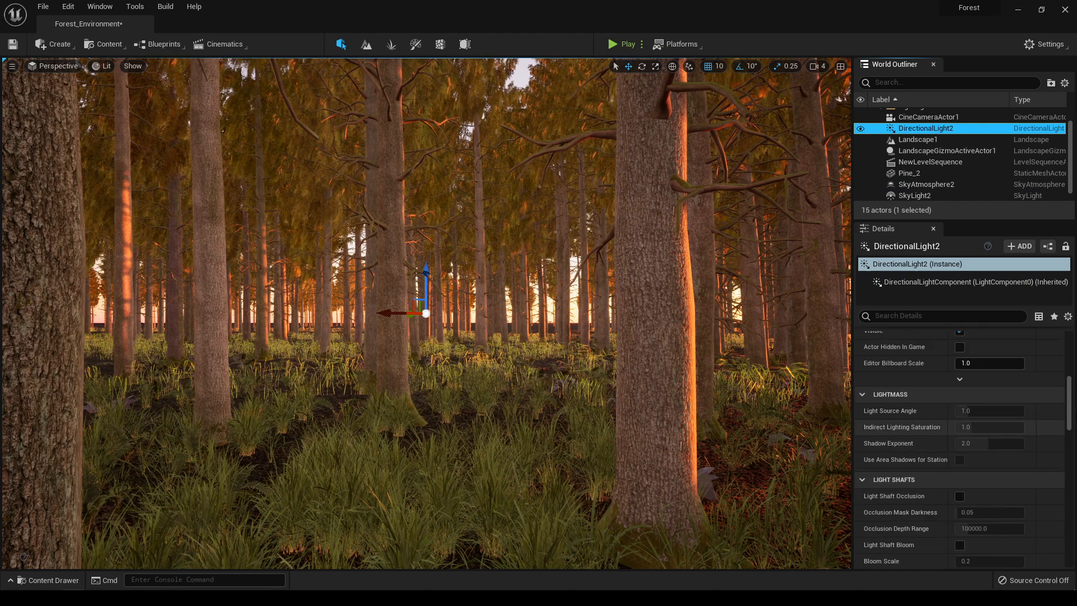
Step: Review the directional light and sky light actors in the World Outliner
scroll("down", 3)
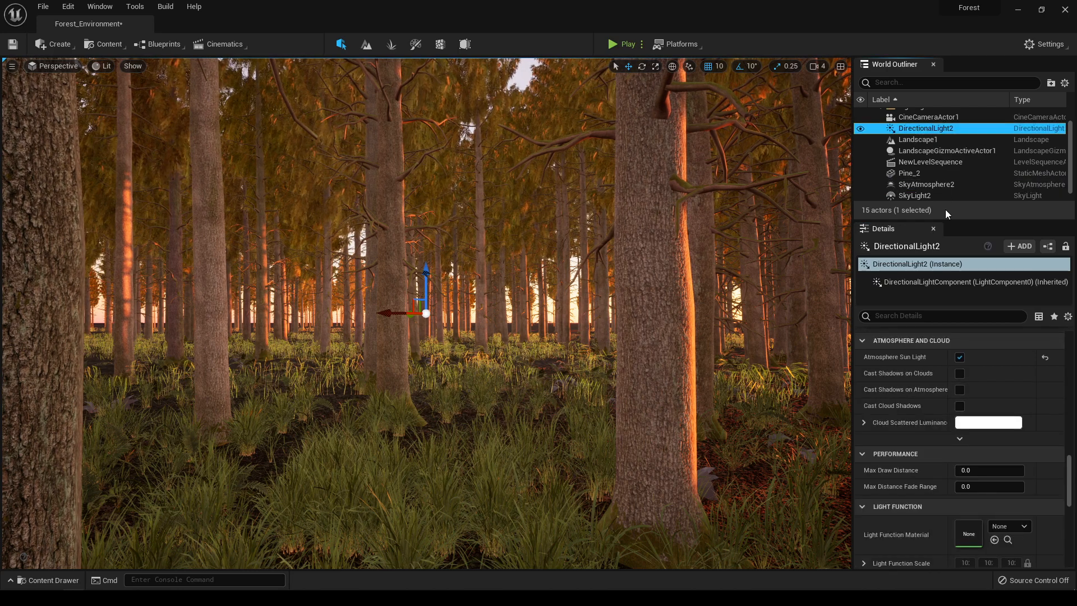
left_click(926, 184)
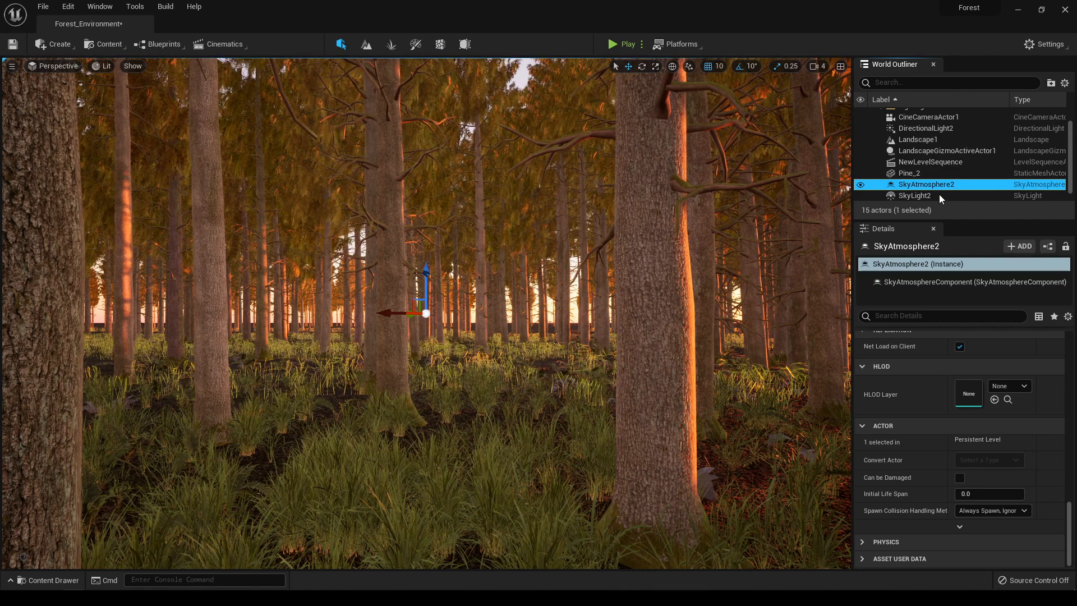
left_click(916, 139)
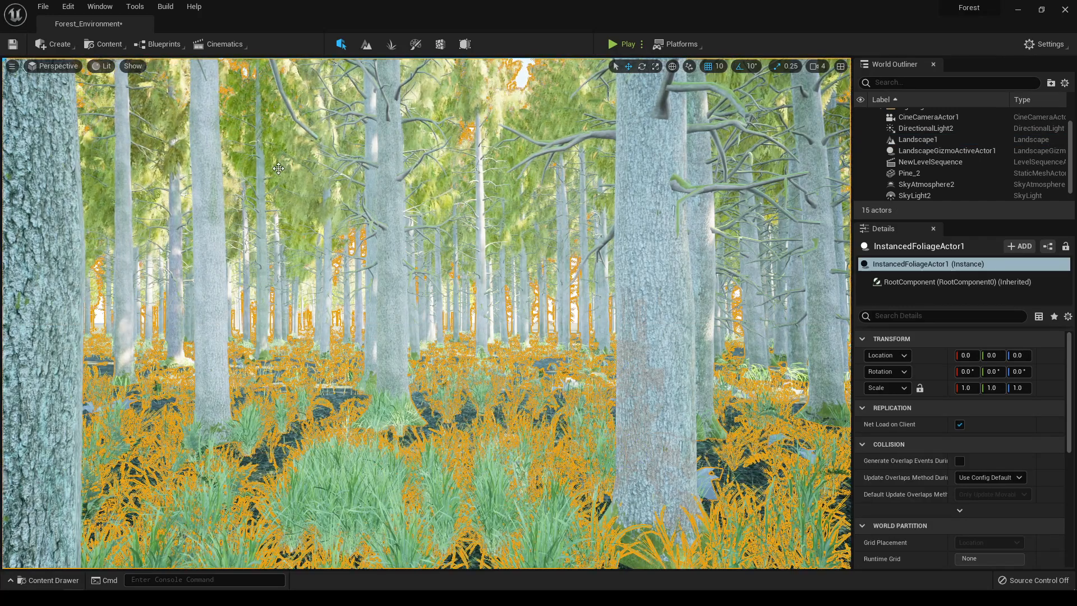
Step: Add a Volumetric Cloud actor to give the sky cloud cover
left_click(54, 44)
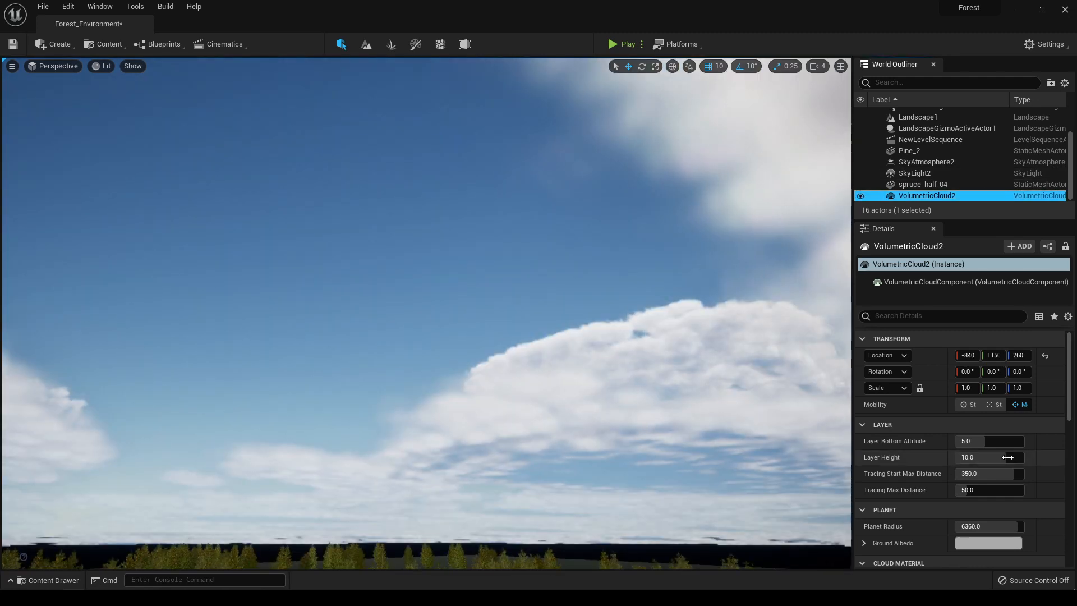
scroll("down", 3)
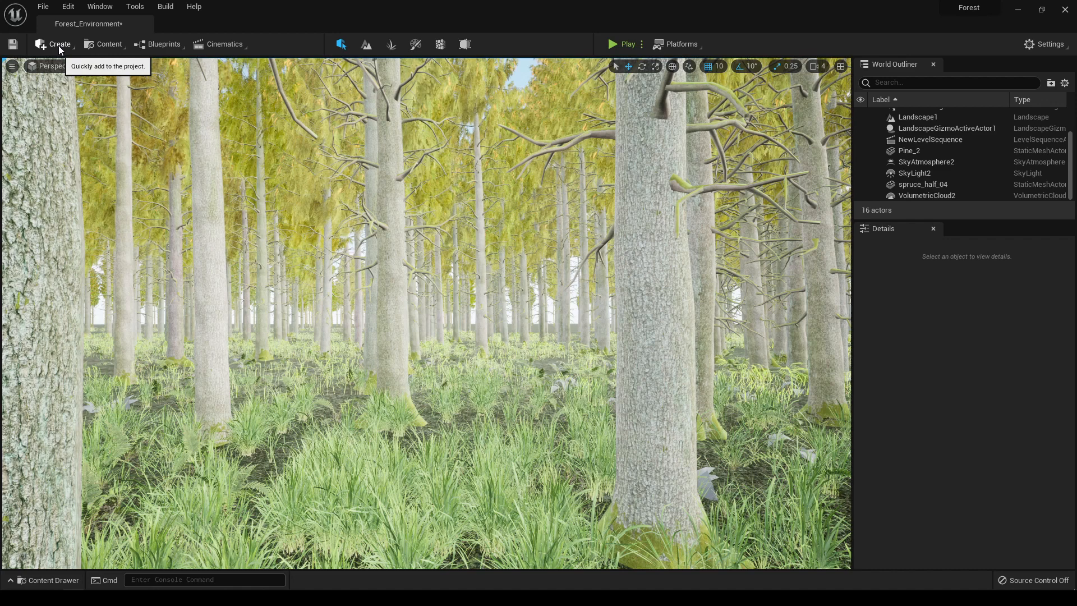
Step: Add Exponential Height Fog with a desaturated, near-white blue inscattering colour
left_click(59, 44)
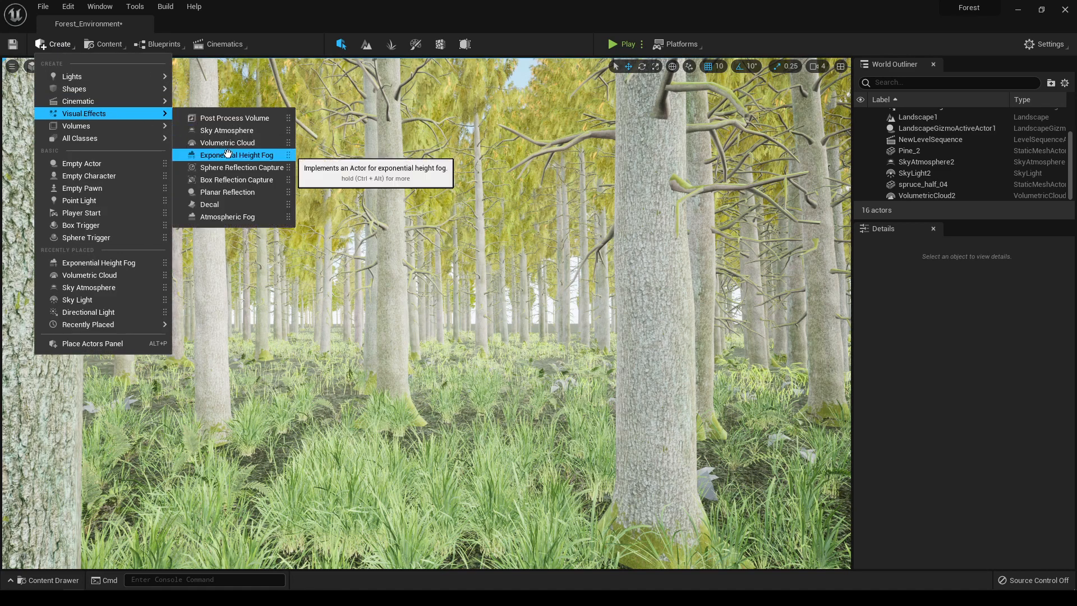
left_click(235, 155)
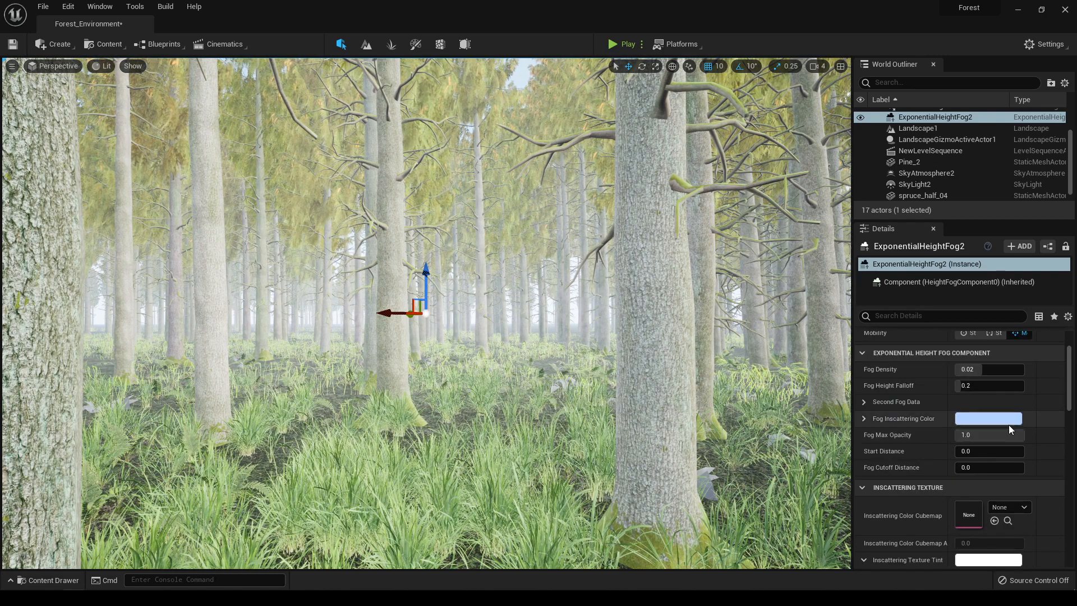
left_click(988, 418)
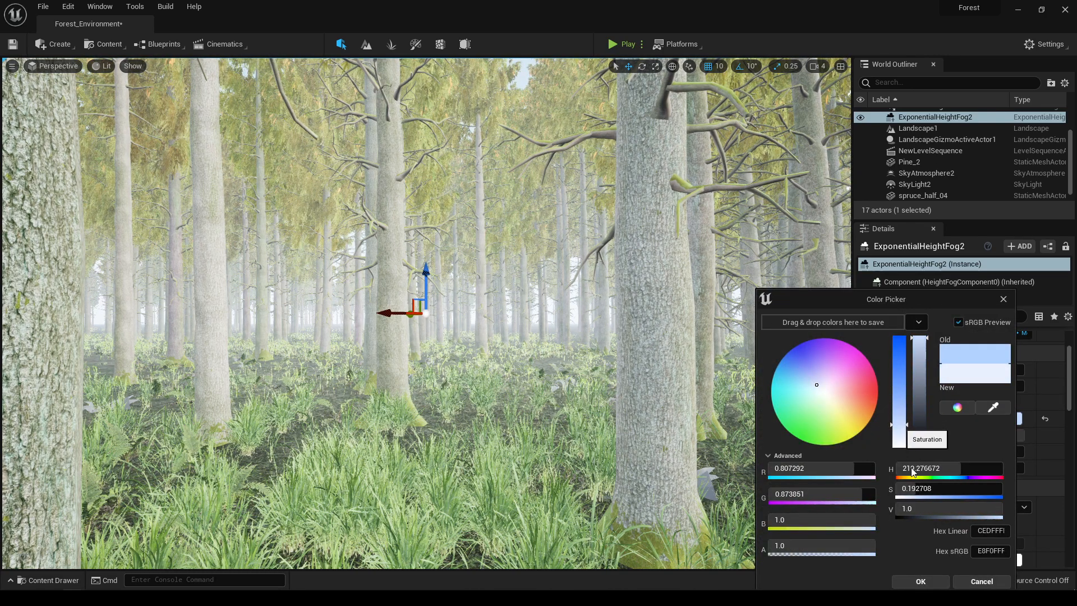
left_click(919, 581)
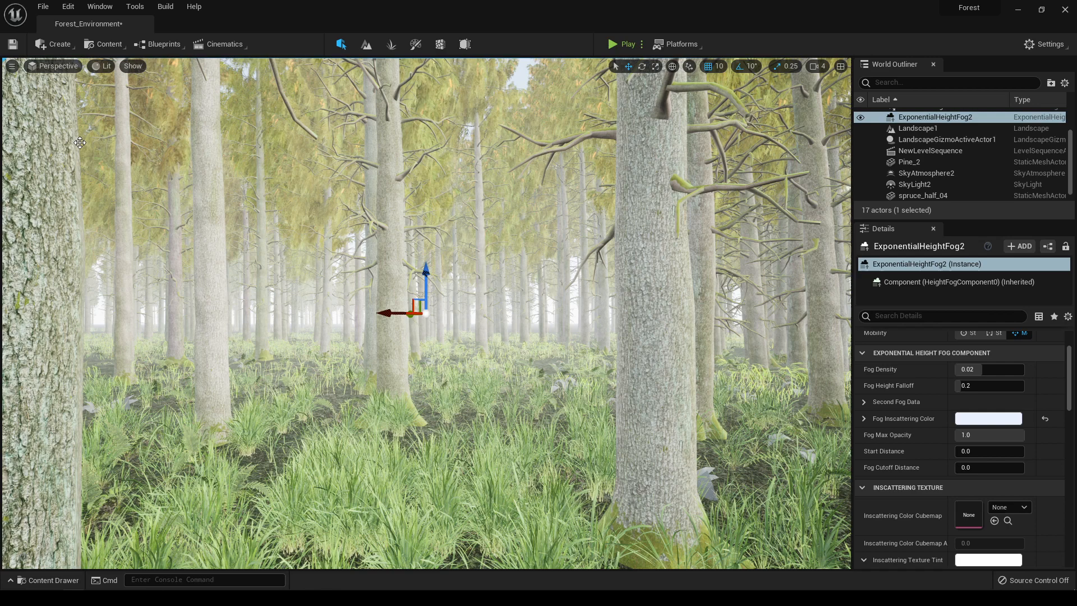
left_click(58, 44)
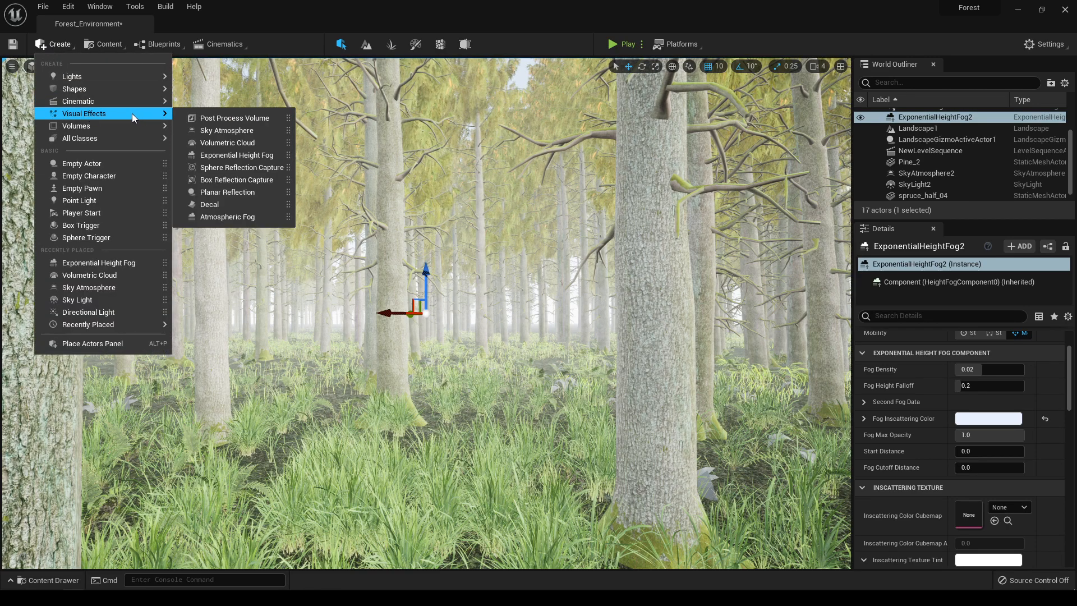
mouse_move(233, 118)
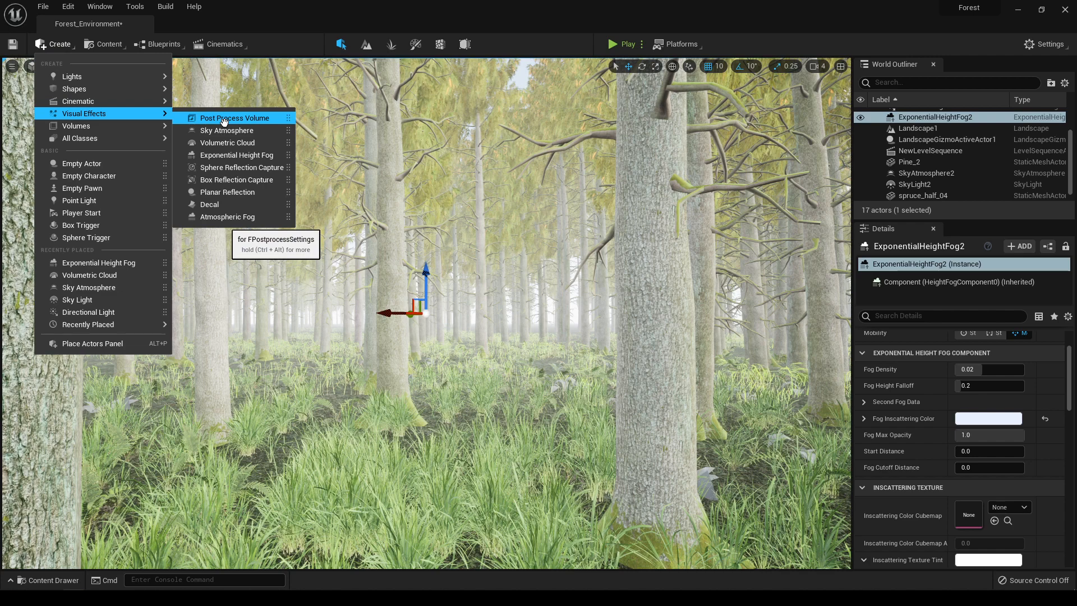
Step: Add a Post Process Volume set to Infinite Extent (Unbound)
left_click(234, 118)
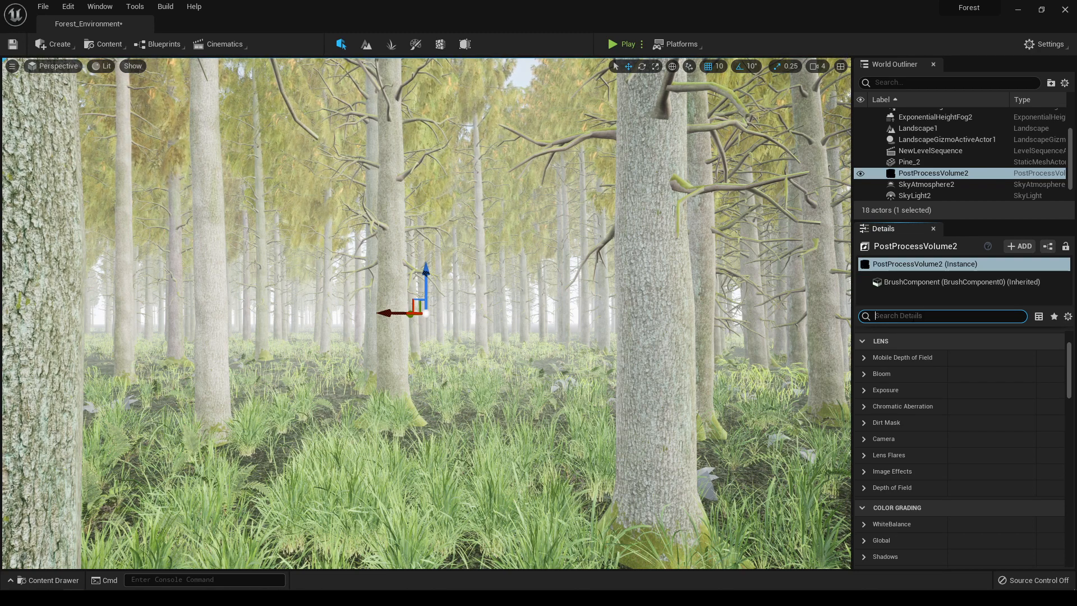
type("infi")
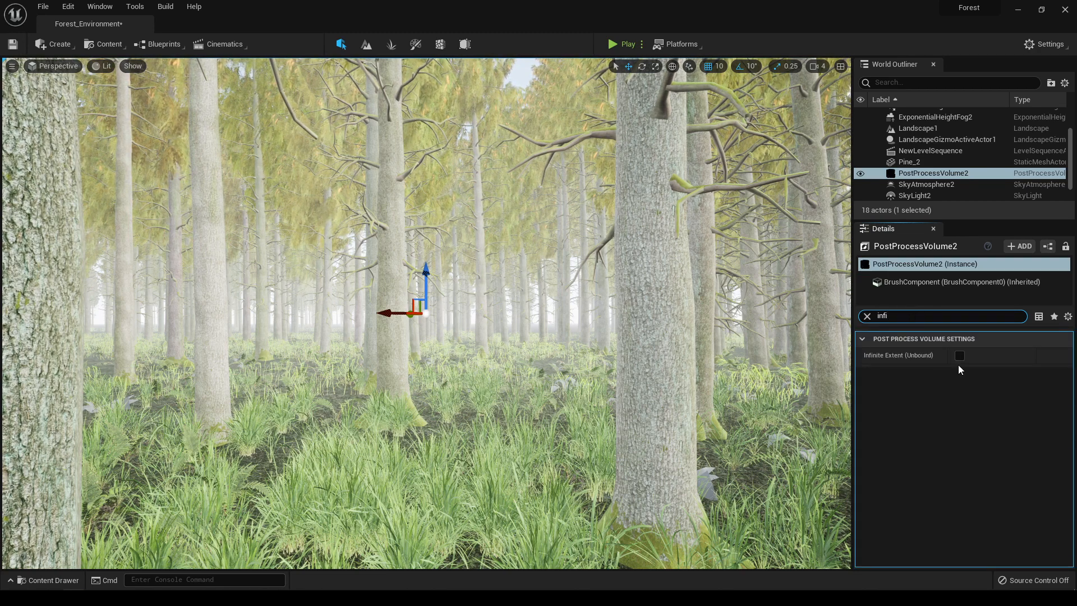
left_click(960, 355)
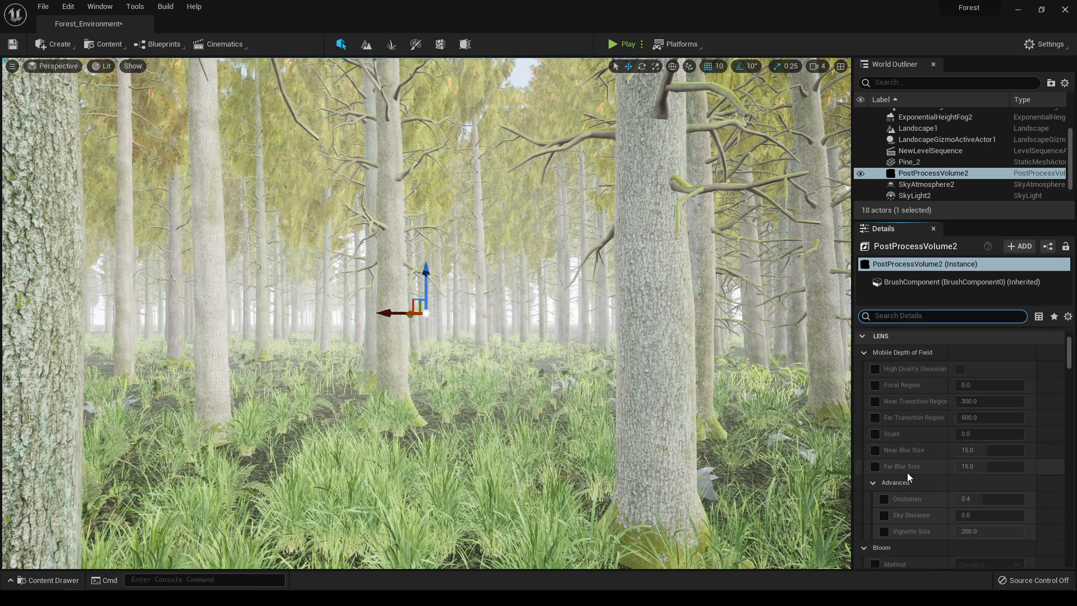
Step: Fix the volume's exposure Min and Max Brightness at 1.0
scroll("down", 3)
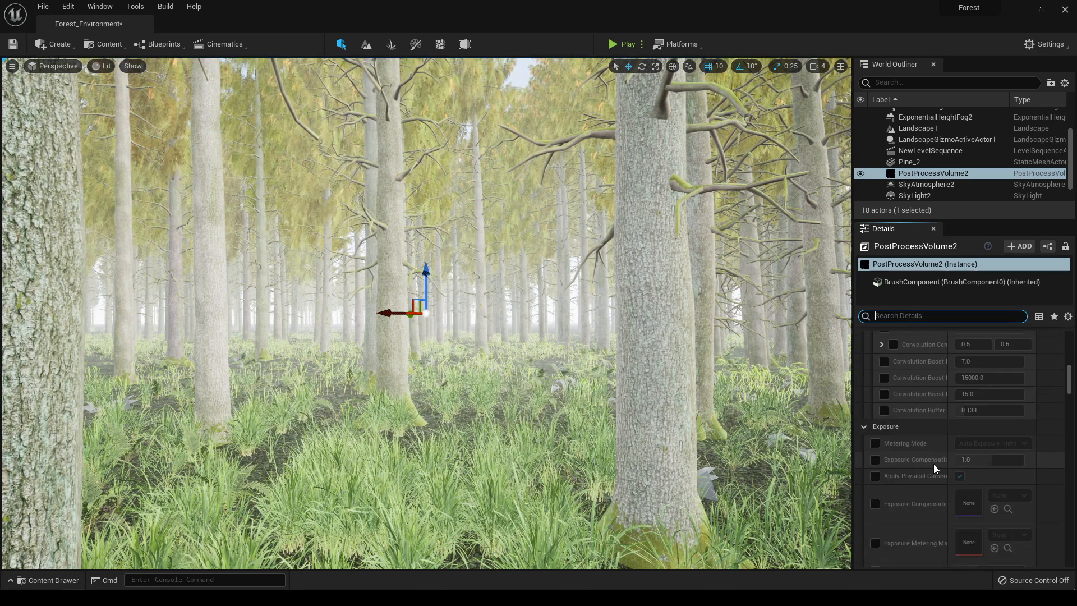
scroll("down", 3)
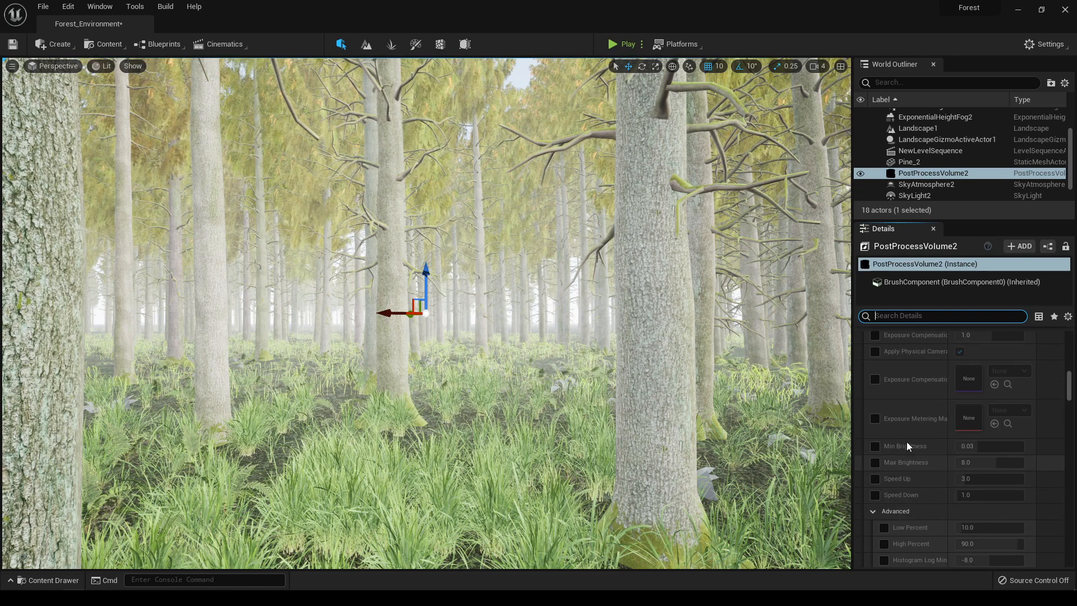
left_click(876, 446)
type("1")
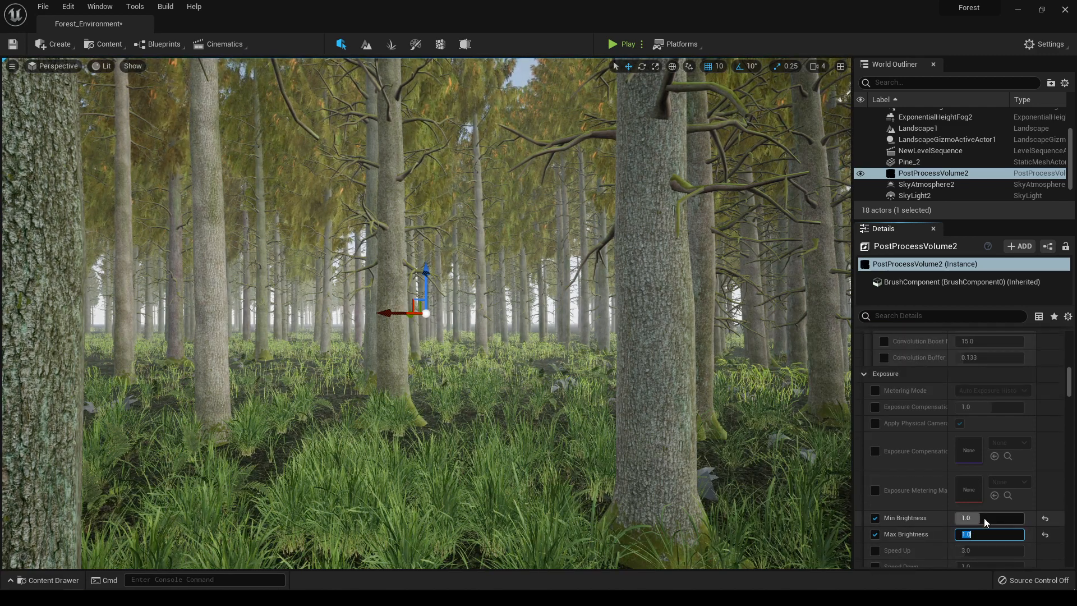
scroll("down", 3)
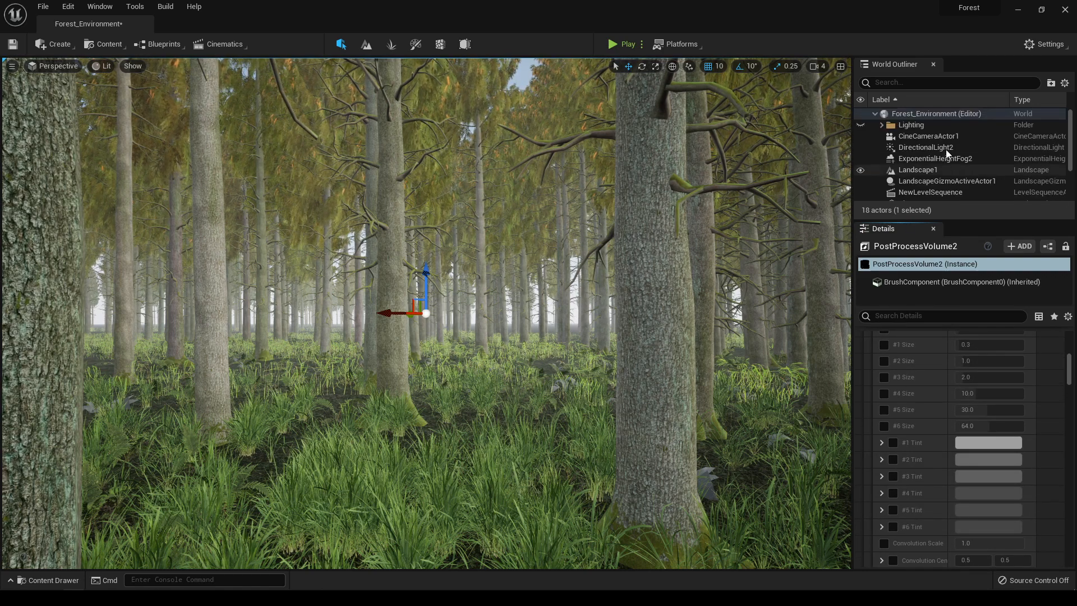
Step: Lower the directional light's intensity from 10 lux to 5 lux
left_click(926, 147)
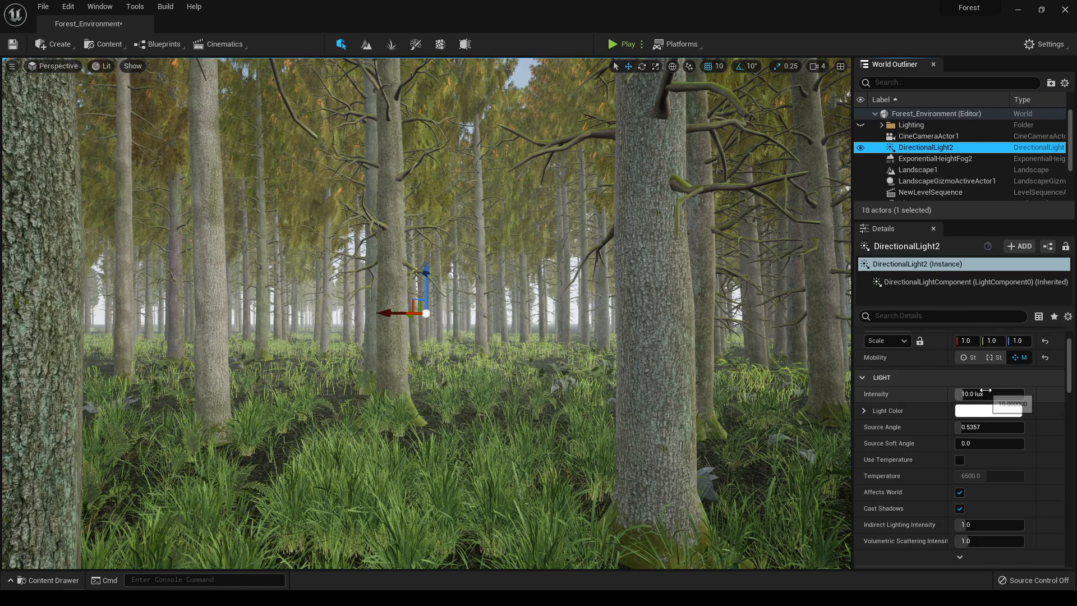
type("5")
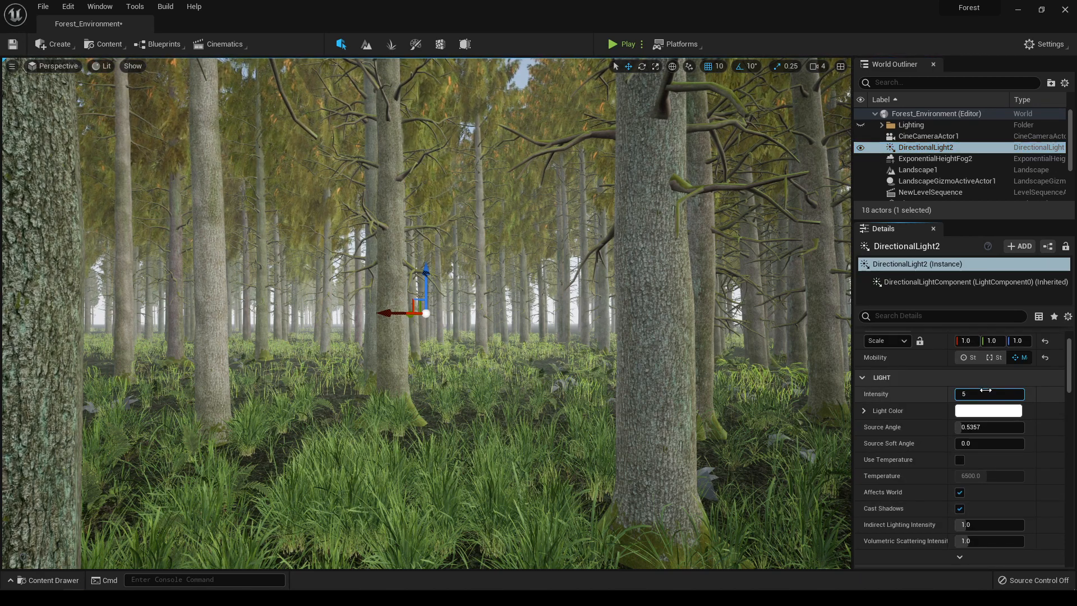
left_click(990, 394)
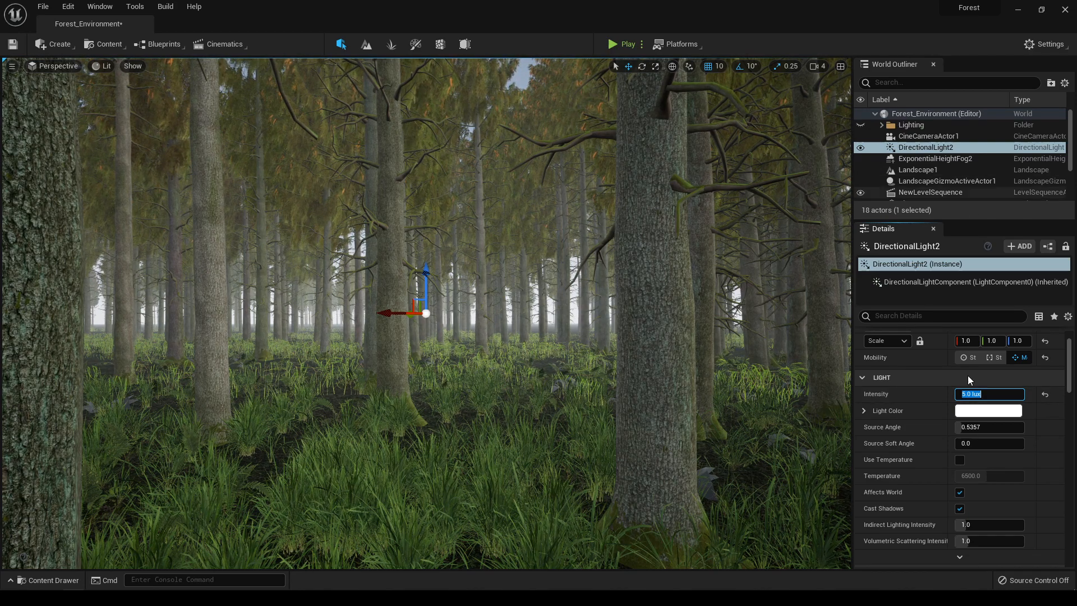
scroll("down", 3)
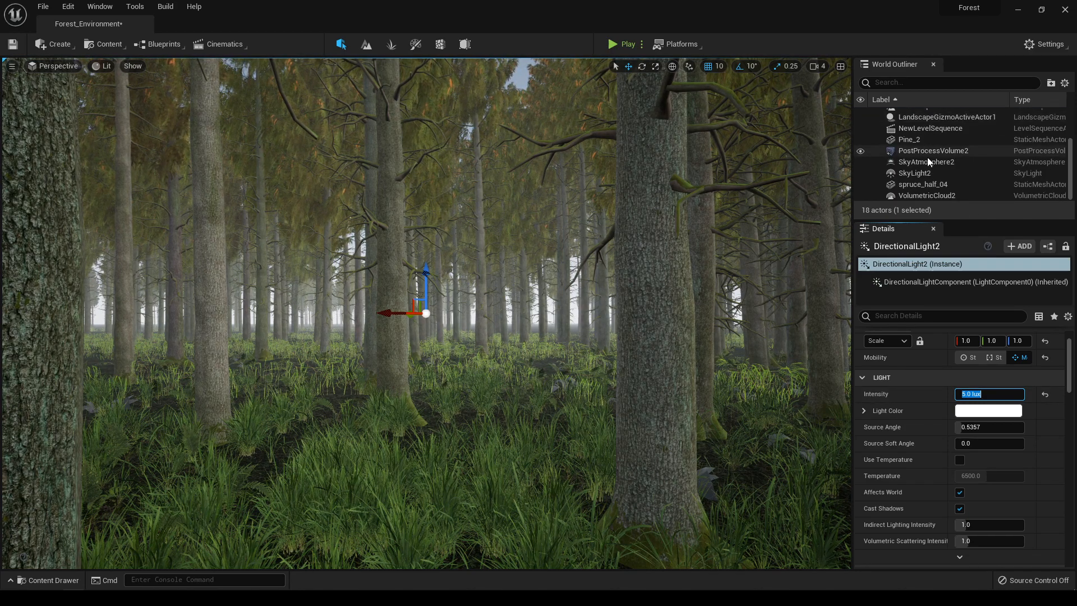
left_click(933, 151)
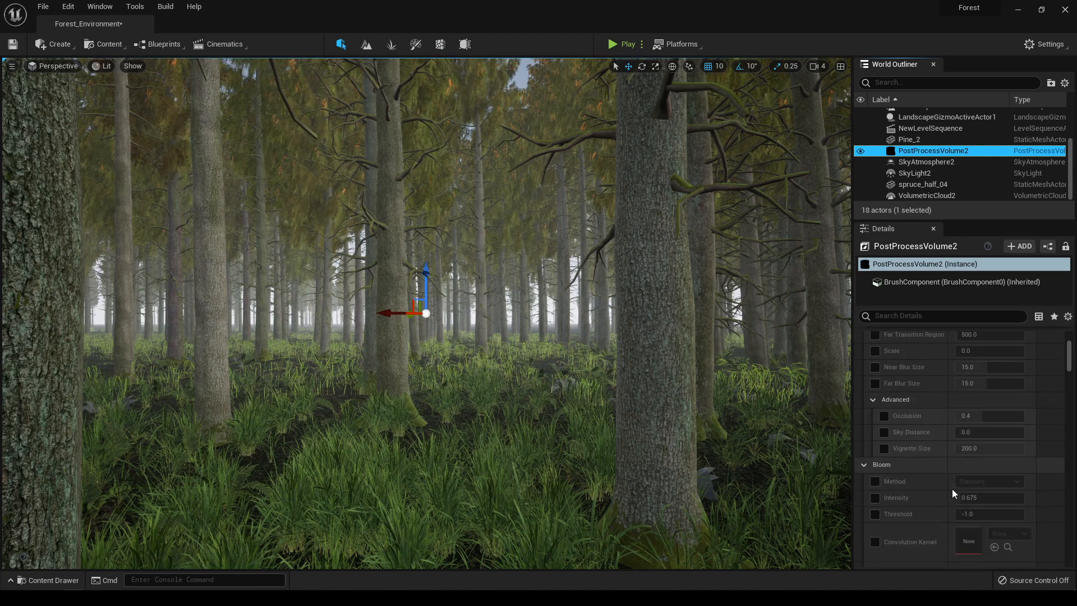
Step: Review the Lighting folder's DirectionalLight at 3.0 lux in the dusky forest
left_click(928, 147)
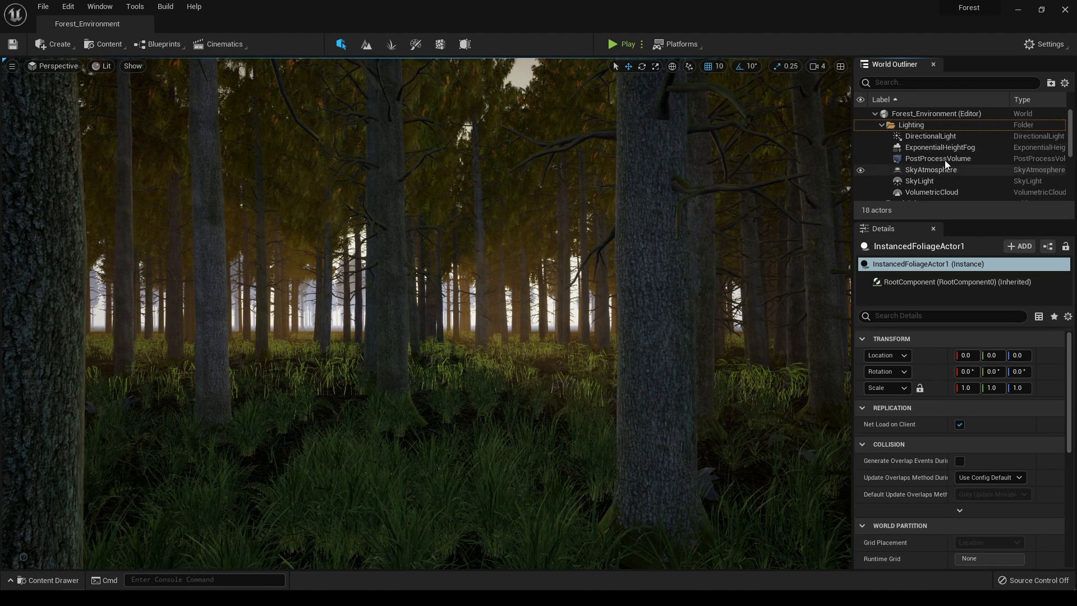
mouse_move(940, 147)
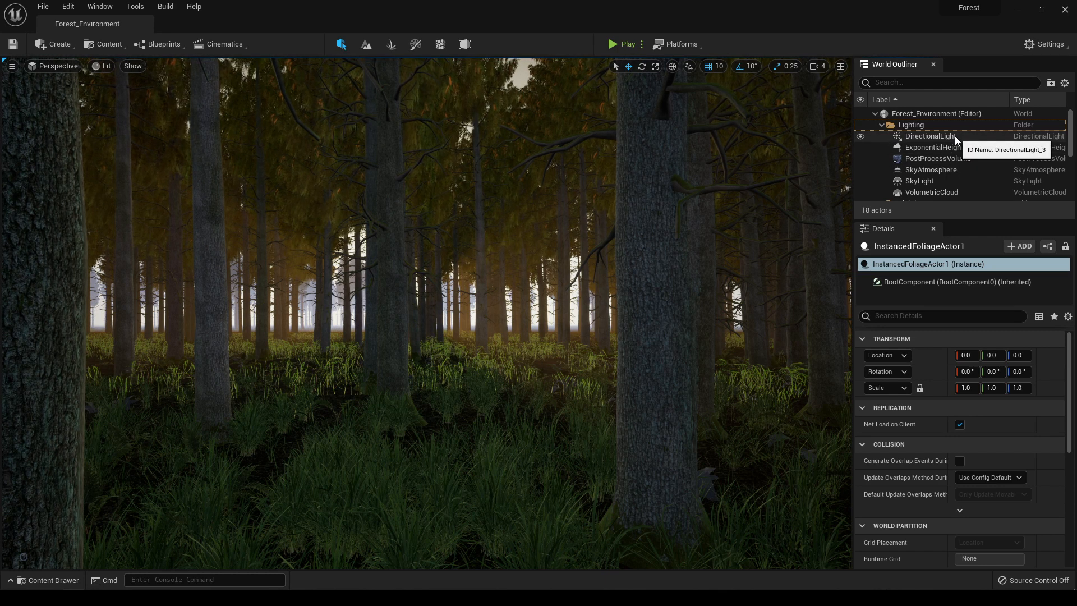
left_click(930, 136)
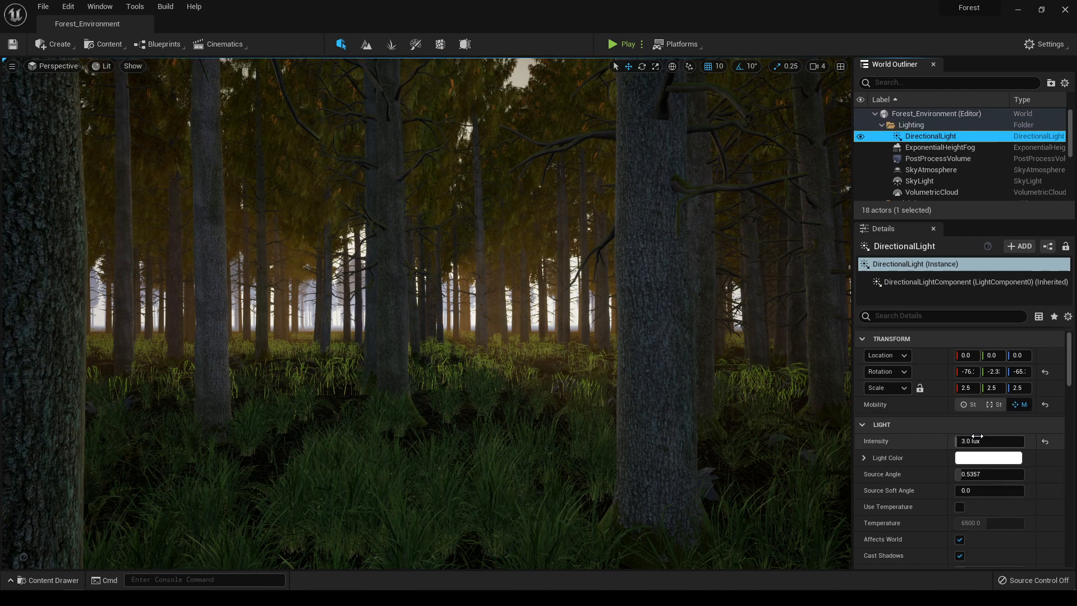